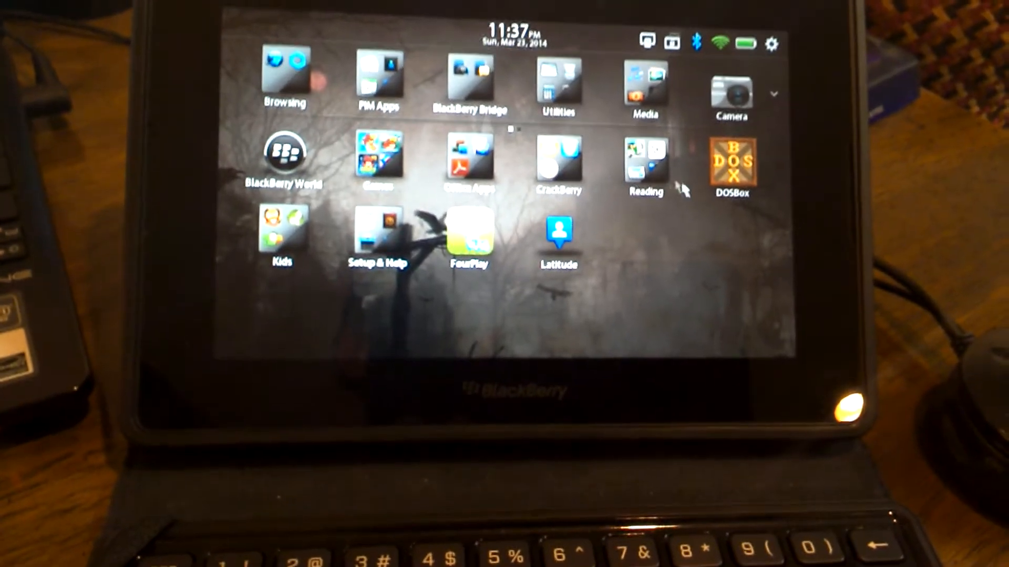
# - Bring up the DOSGames.com site in the PlayBook browser while DOSBox keeps running
pyautogui.click(283, 158)
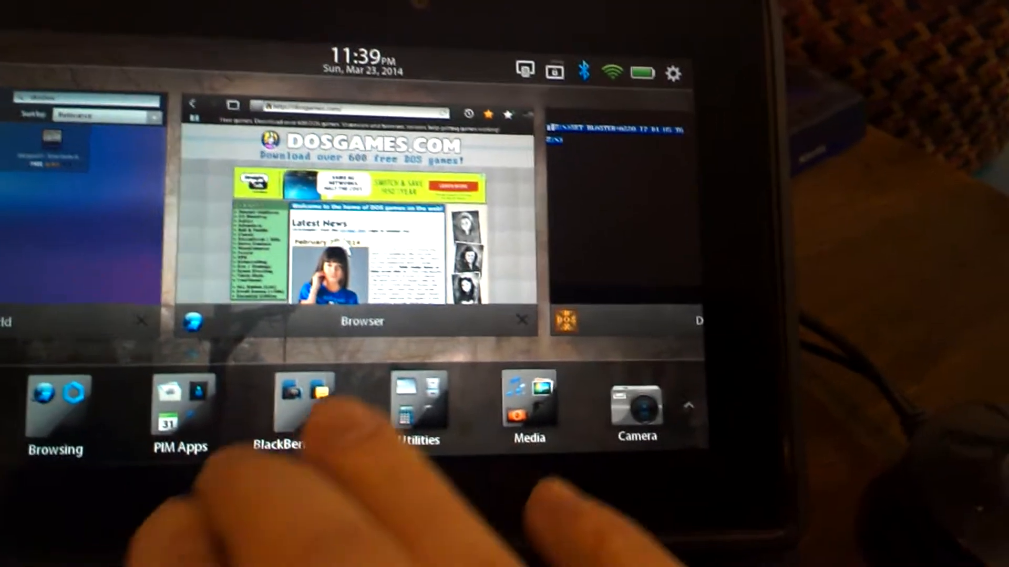
# - Launch the File Browser app showing the shared books, camera, documents and misc folders
pyautogui.click(419, 405)
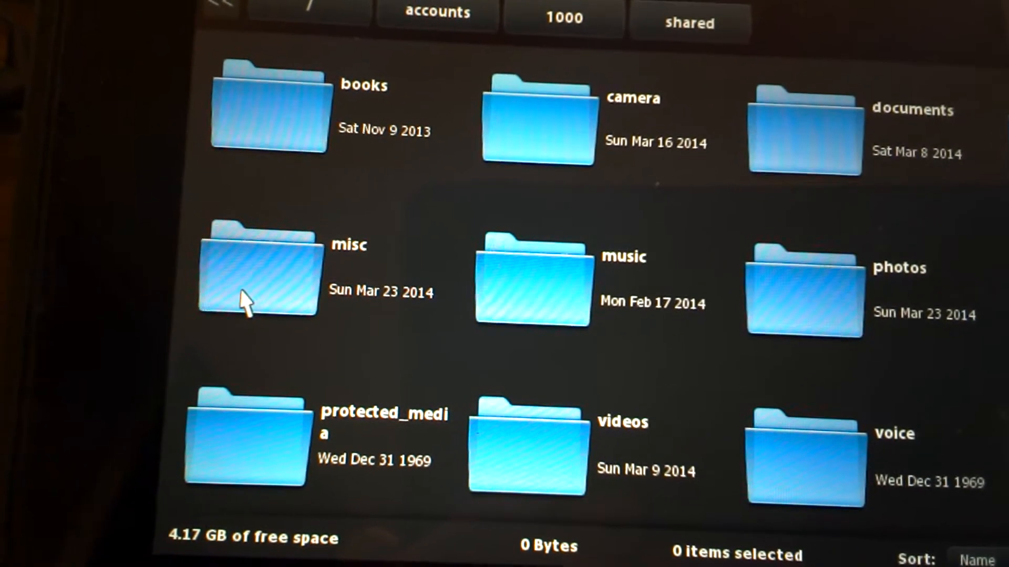
# - Open the misc folder, then the DOS folder inside it
pyautogui.doubleClick(258, 277)
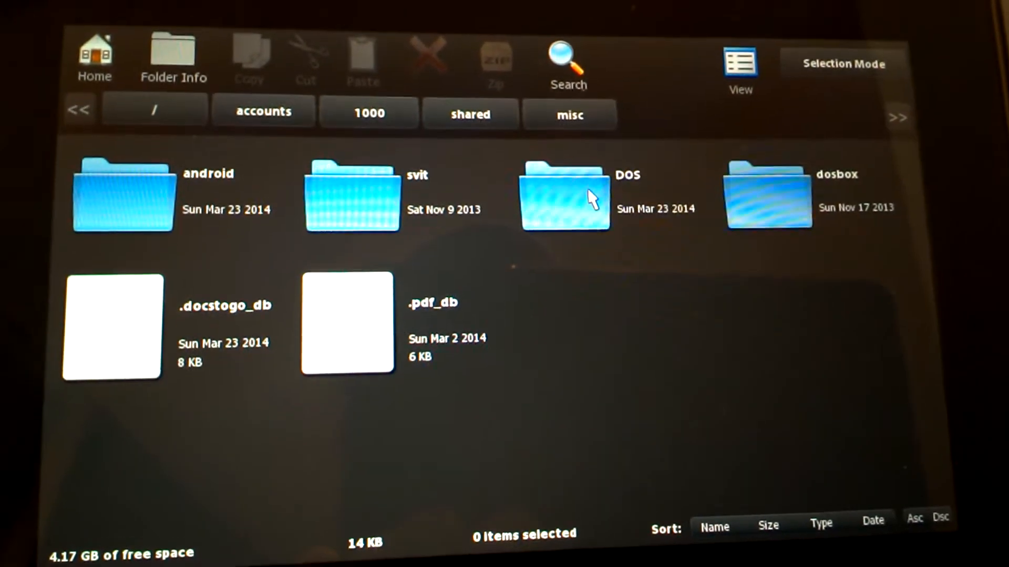
pyautogui.doubleClick(564, 196)
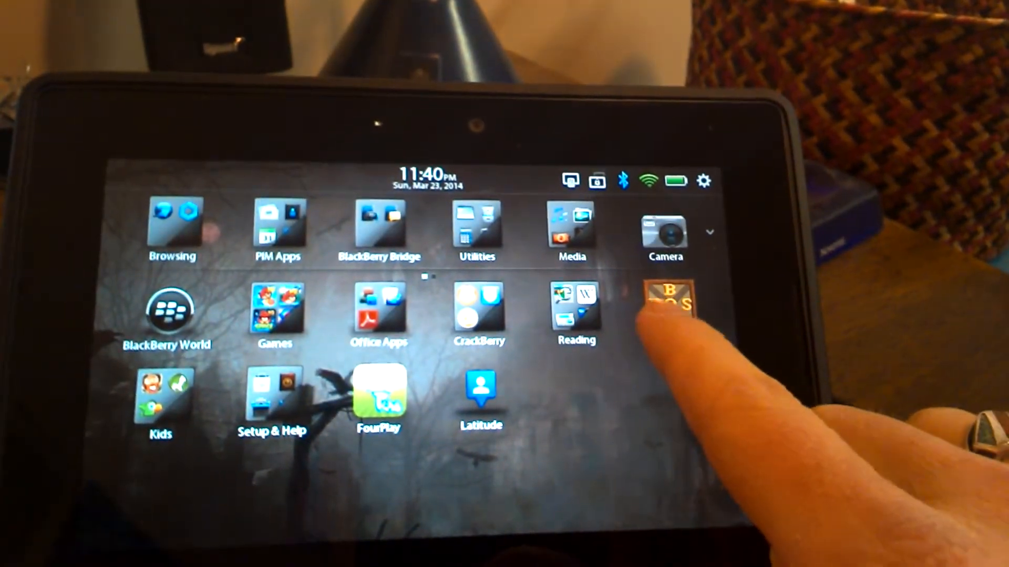
# - Launch DOSBox from its home-screen icon
pyautogui.click(669, 306)
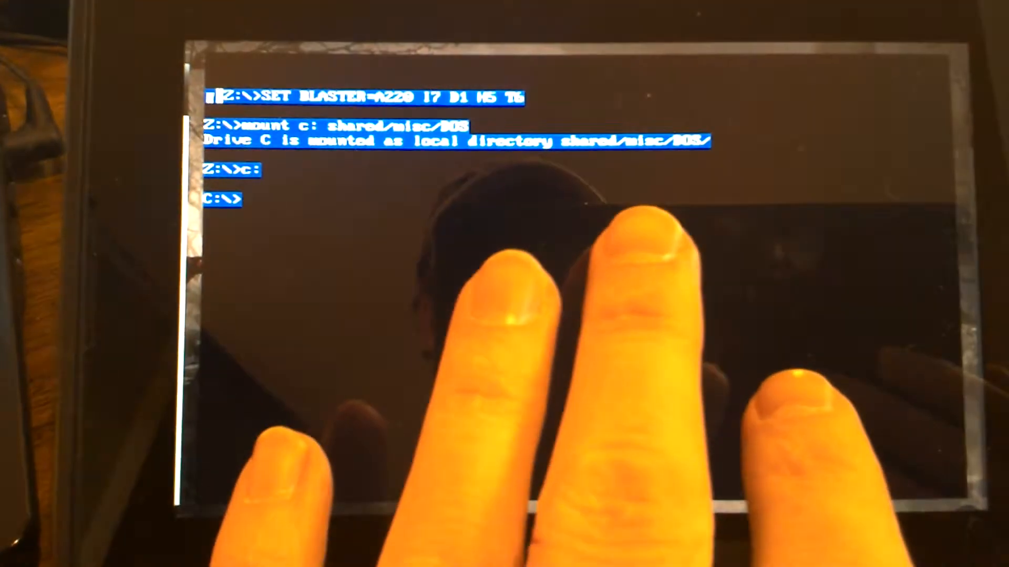
# - List drive C's game folders with dir and change into the DOOM folder
pyautogui.write('dir')
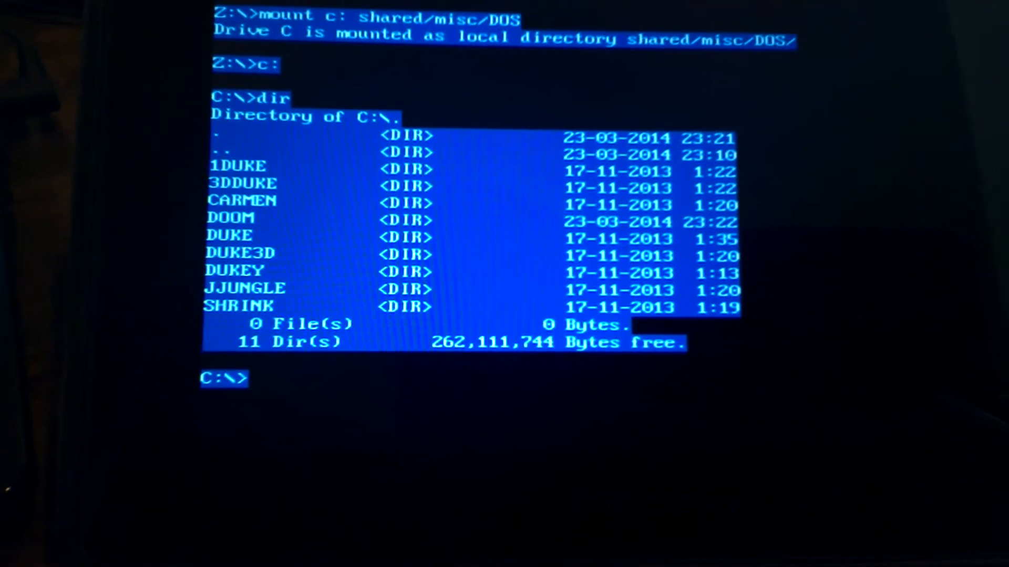
pyautogui.write('cd\\doom')
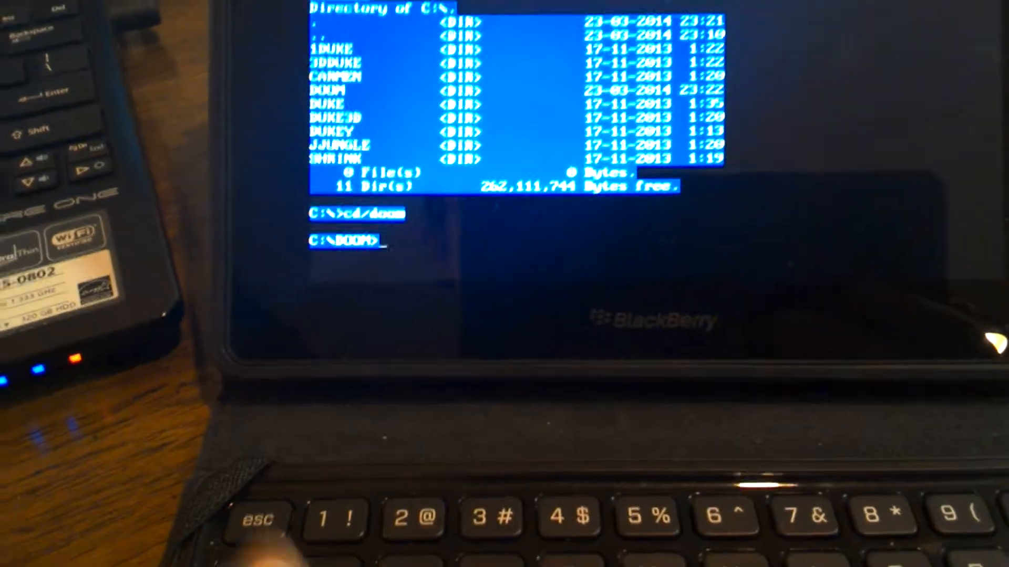
# - List the DOOM folder's contents with dir
pyautogui.write('dir')
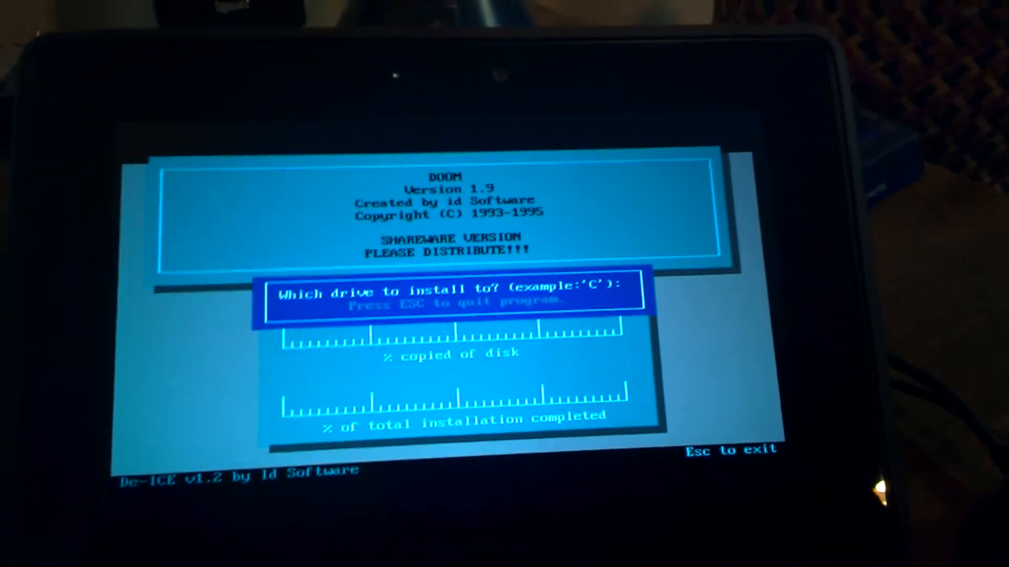
# - Choose drive C at the DOOM installer's 'Which drive to install to?' prompt
pyautogui.write('C')
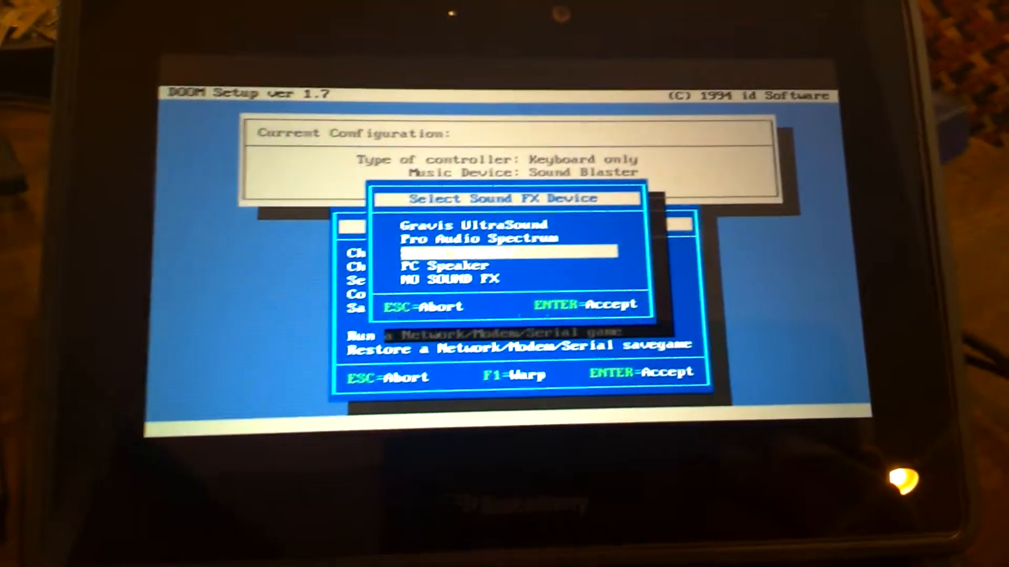
# - Accept Sound Blaster for sound effects, then save parameters and launch DOOM
pyautogui.press('enter')
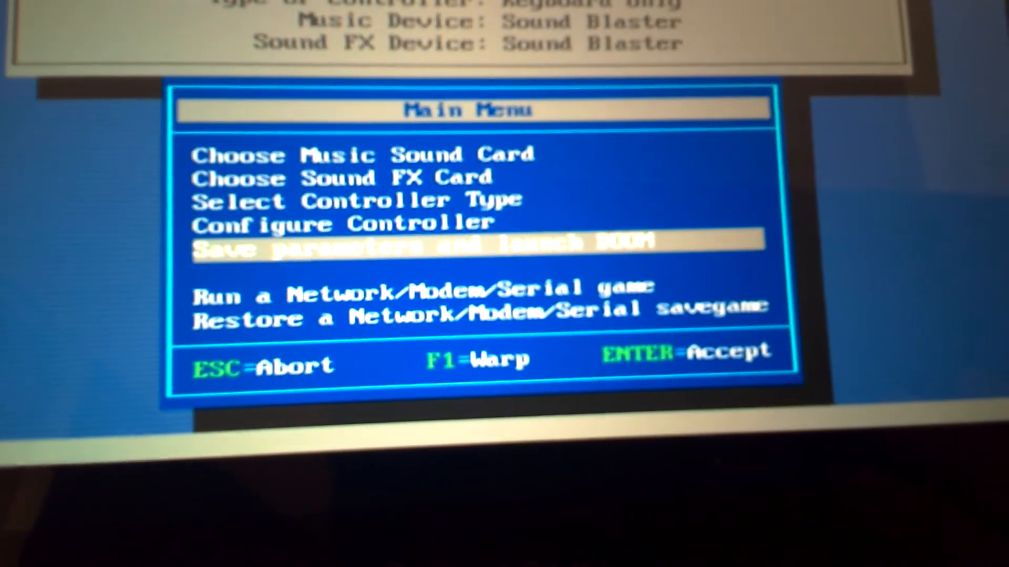
pyautogui.press('up')
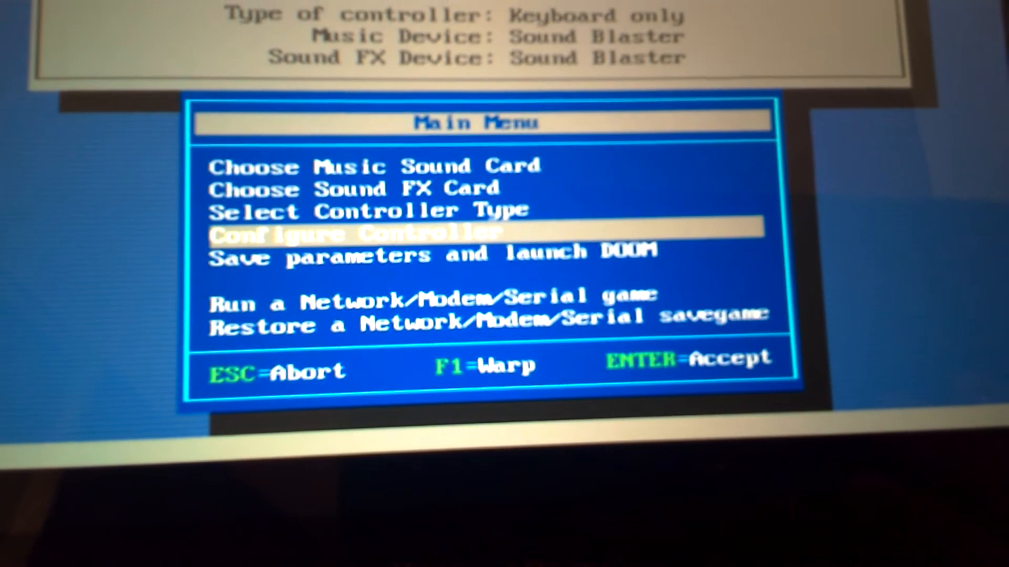
pyautogui.press('down')
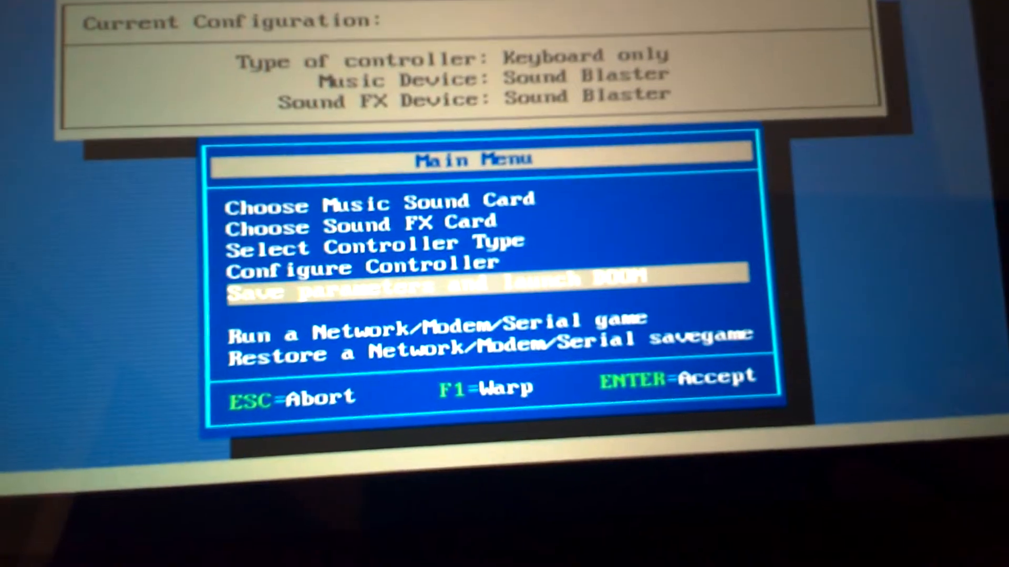
pyautogui.press('enter')
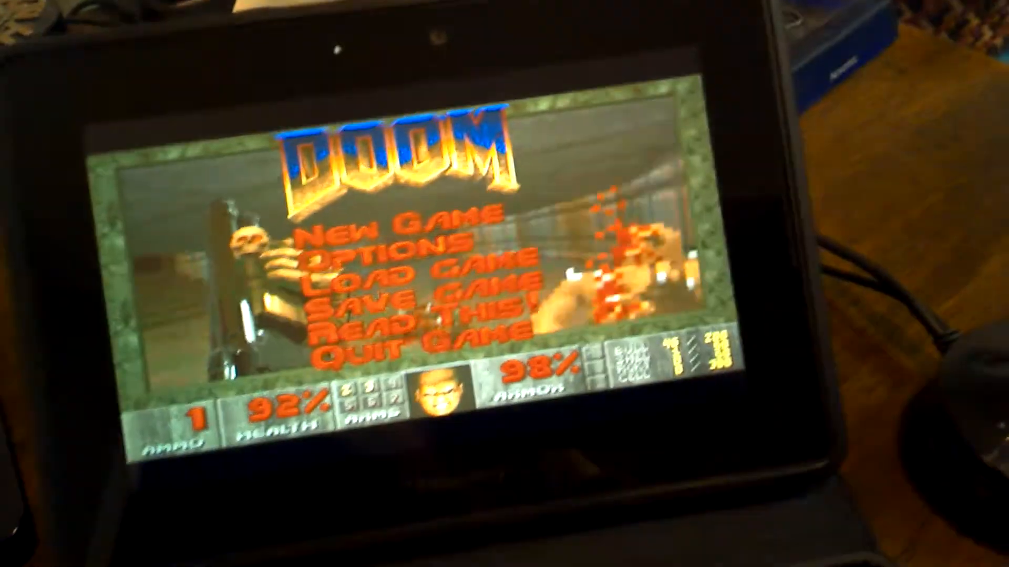
# - Start a game from the DOOM main menu
pyautogui.click(418, 229)
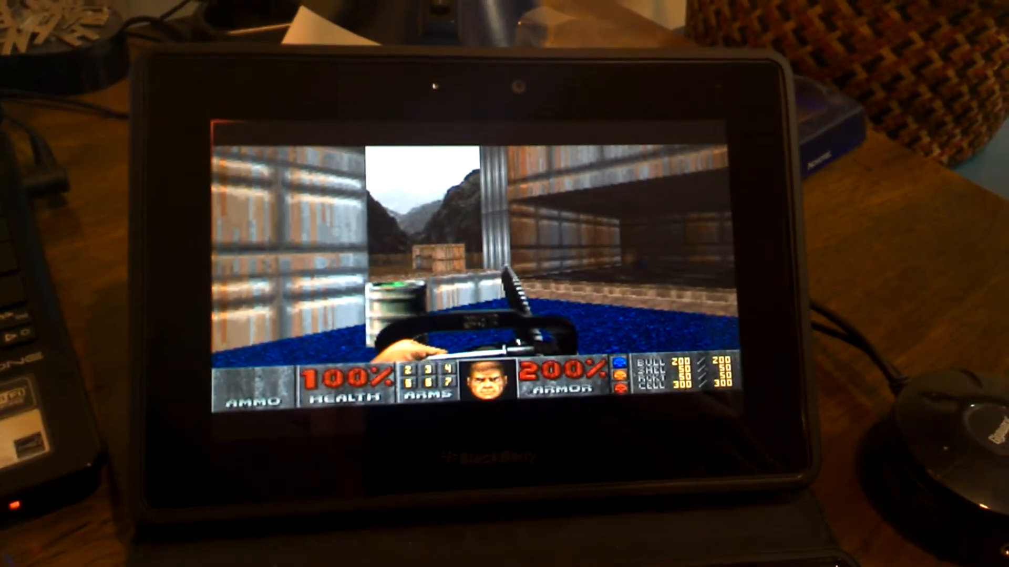
# - Leave the cheat-boosted DOOM session, returning to the DOSGames.com Latest News page
pyautogui.press('Escape')
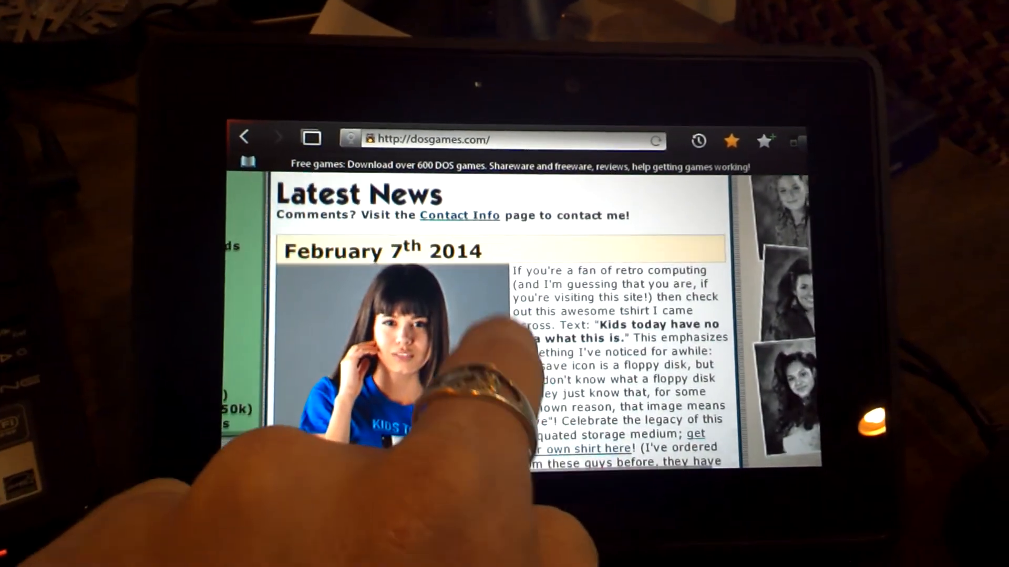
# - Scroll the DOSGames.com news feed past December 2013 to the September 6th 2013 additions
pyautogui.scroll(-3)
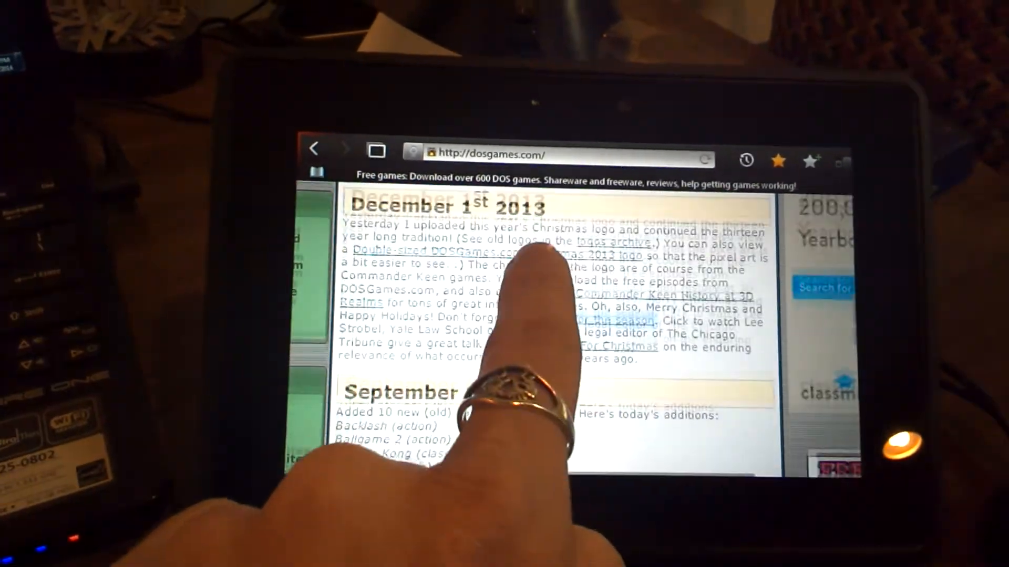
pyautogui.scroll(-3)
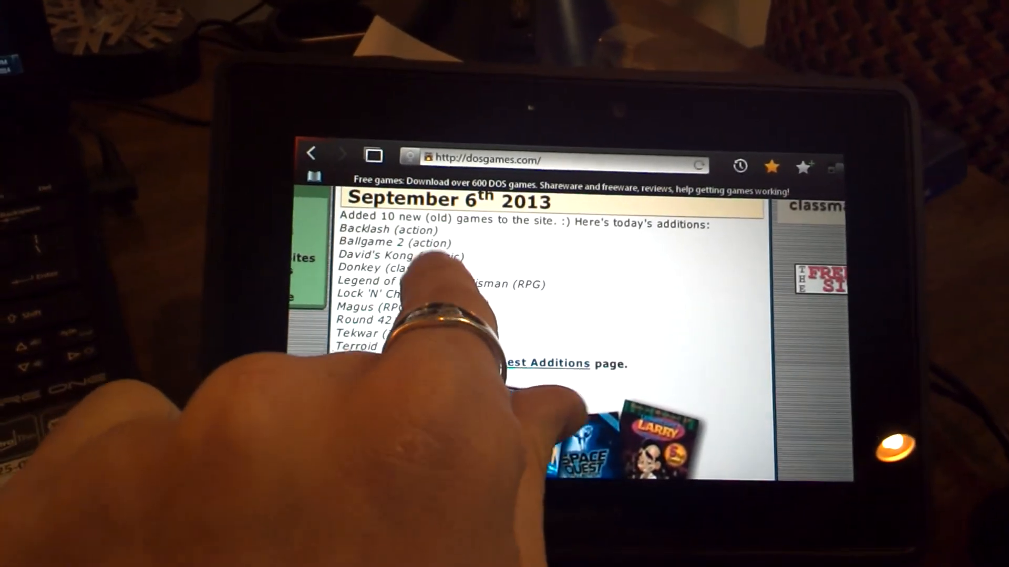